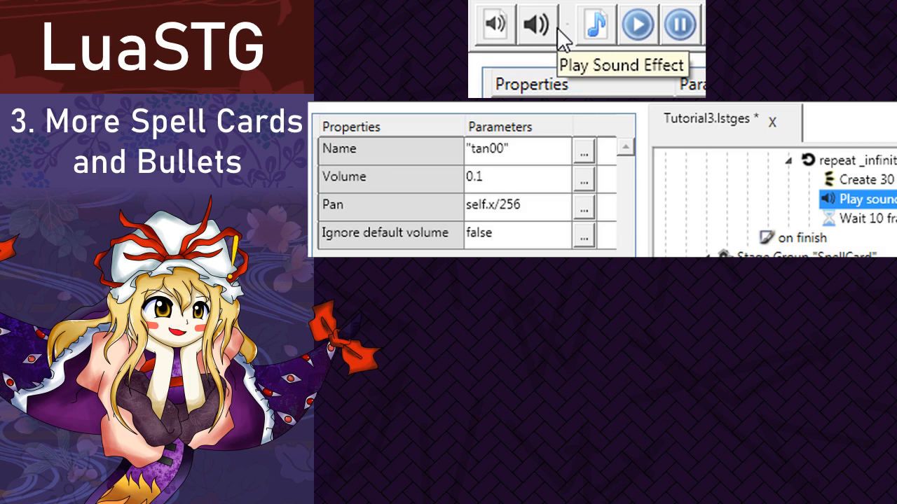
Add a tan00 sound effect at volume 0.1, panned by self.x/256, to the repeating bullet task.
left_click(583, 150)
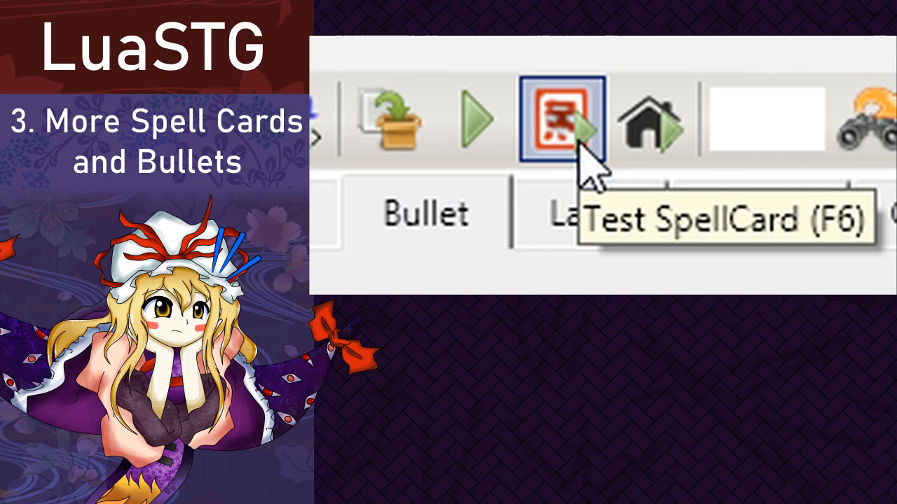
Launch a test run of the spell card from the toolbar.
left_click(563, 115)
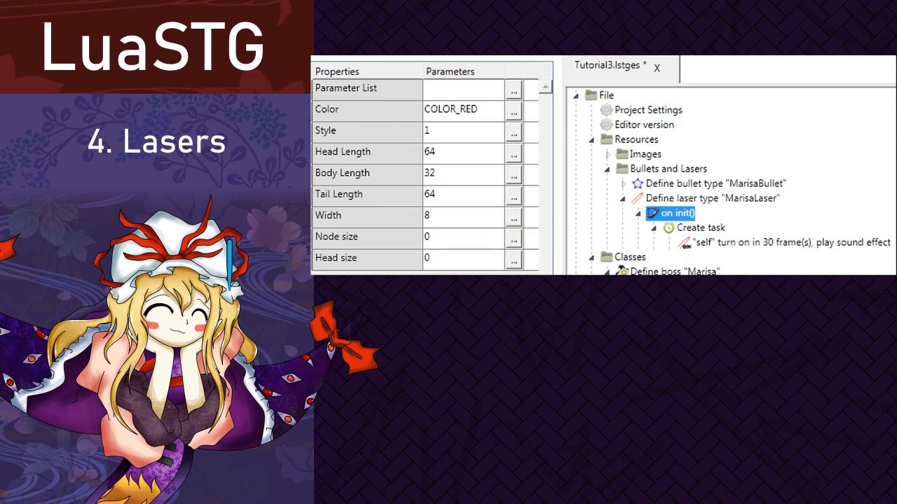
Review MarisaLaser's turn-on action: target self, 30 frames, sound effect, no wait.
left_click(771, 242)
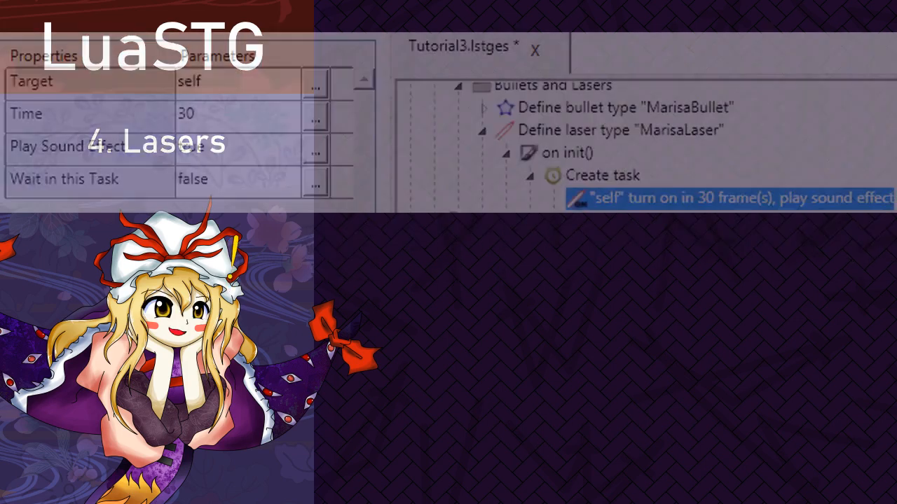